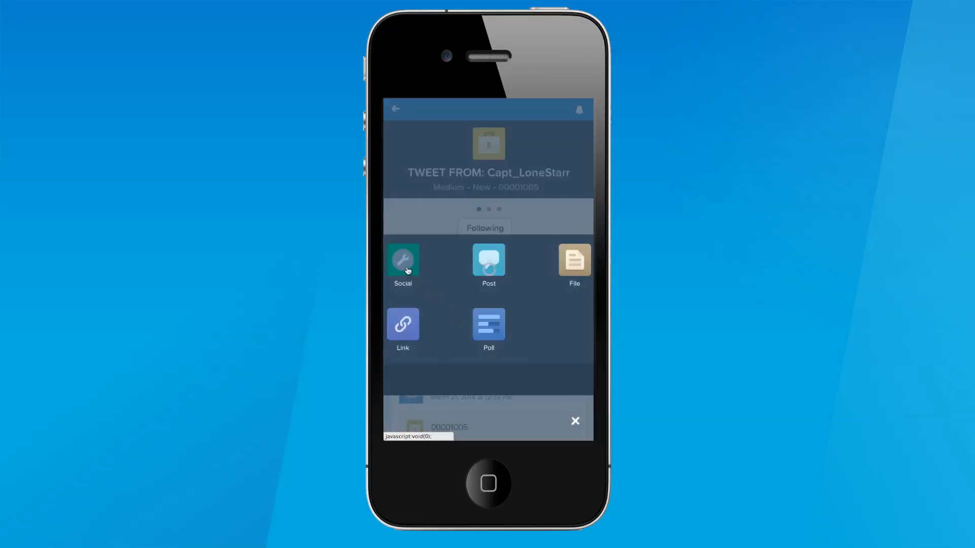
# Reply 'Yes we can help!' to Capt_LoneStarr's tweet from the case, then return to the main feed.
pyautogui.click(403, 259)
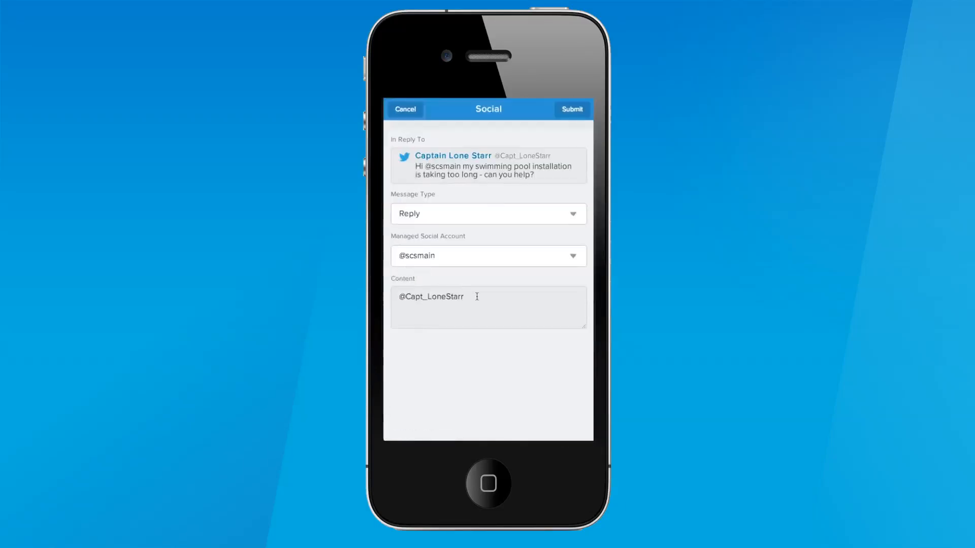
pyautogui.write('Yes we can help!')
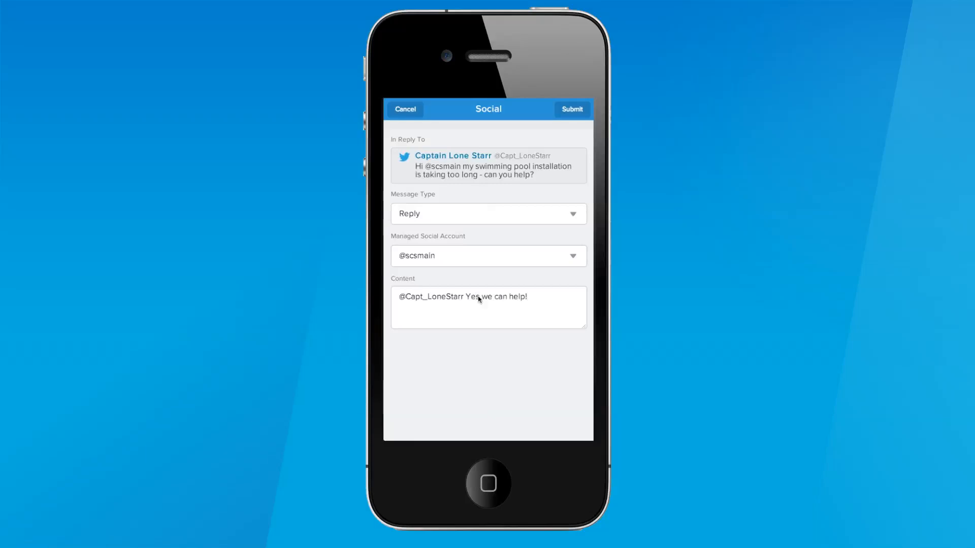
pyautogui.click(571, 108)
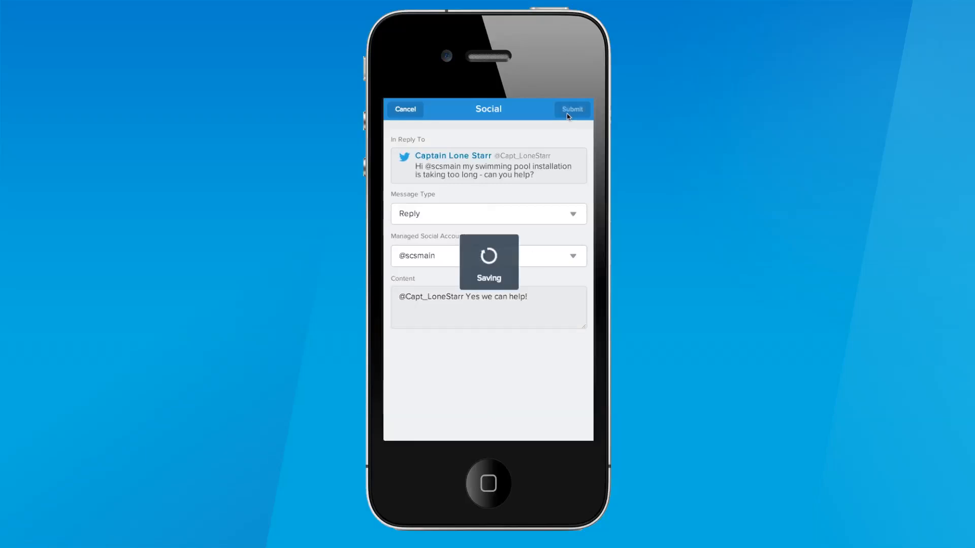
pyautogui.click(571, 109)
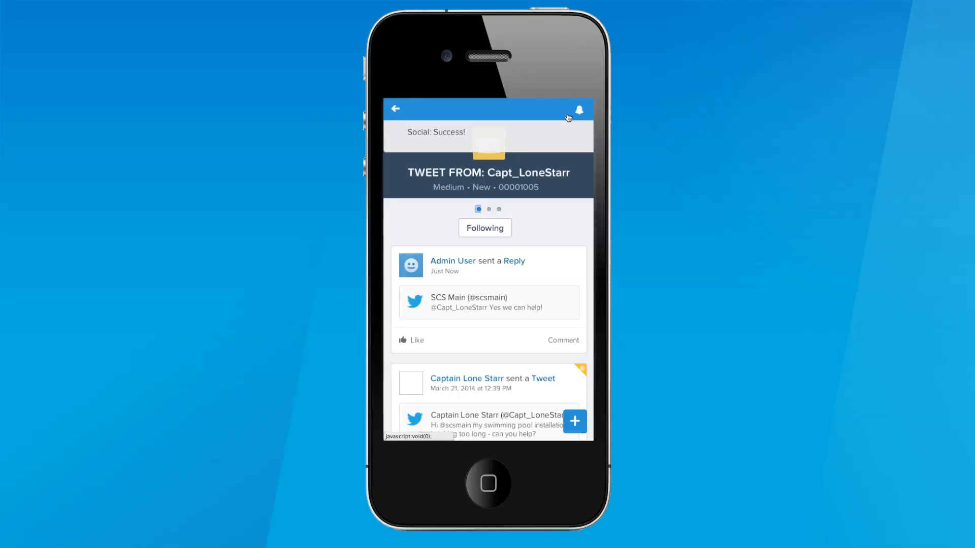
pyautogui.click(395, 108)
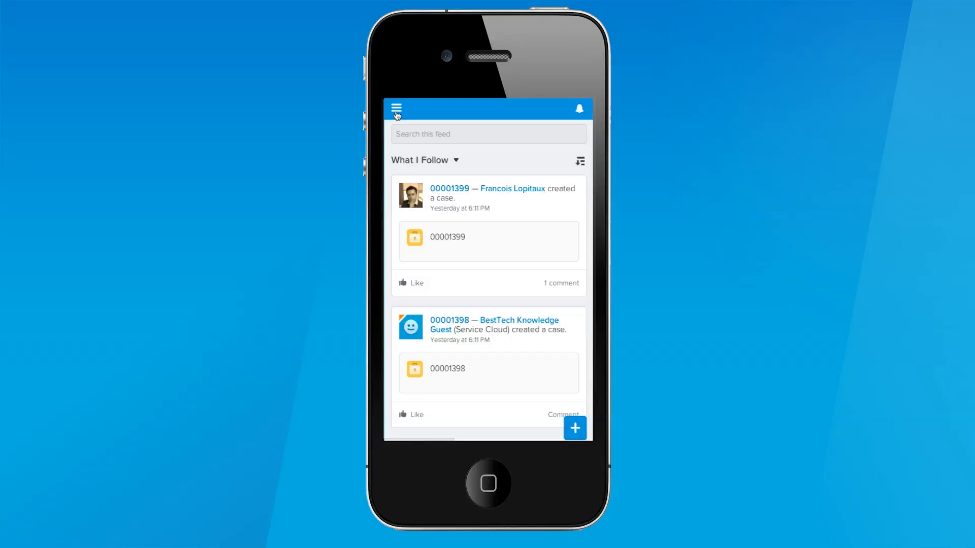
# Open the navigation menu listing Feed, People, Groups, Dashboards and Cases, and pick an item.
pyautogui.click(396, 110)
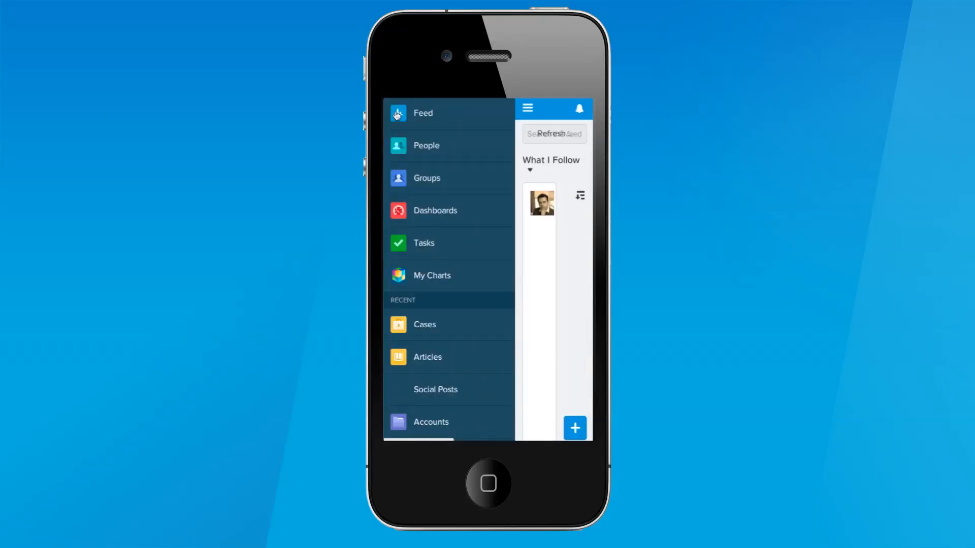
pyautogui.click(428, 357)
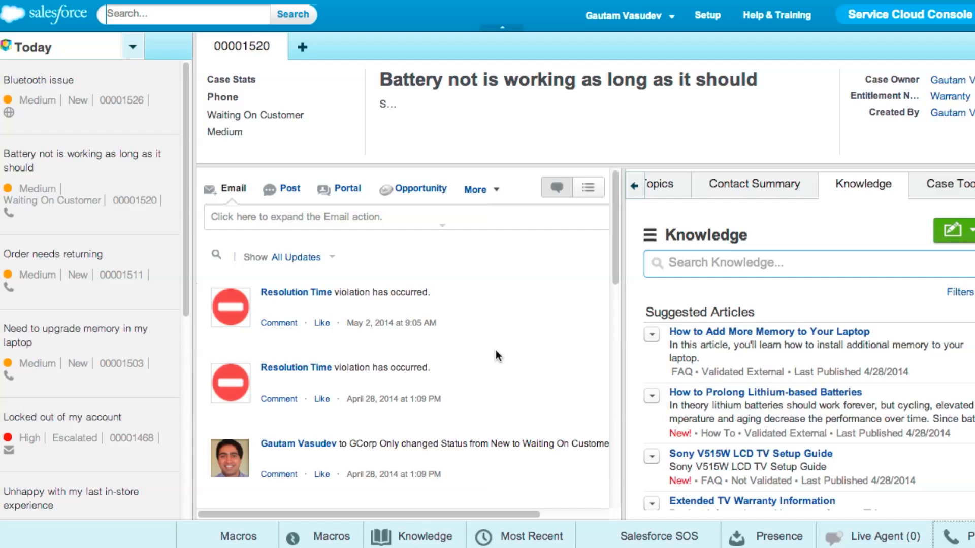
pyautogui.moveTo(790, 202)
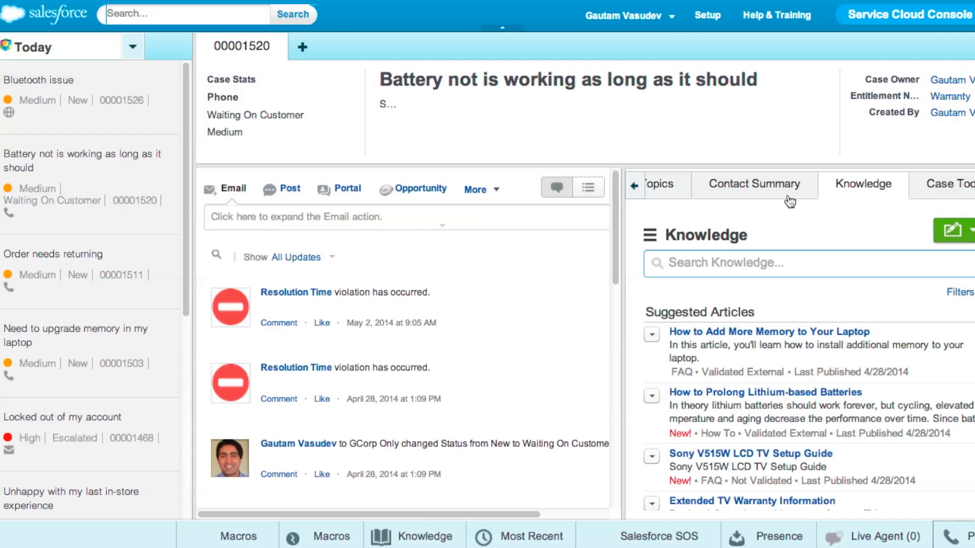
# Show the contact summary for case 00001520 and review details, registered asset and cases.
pyautogui.click(753, 183)
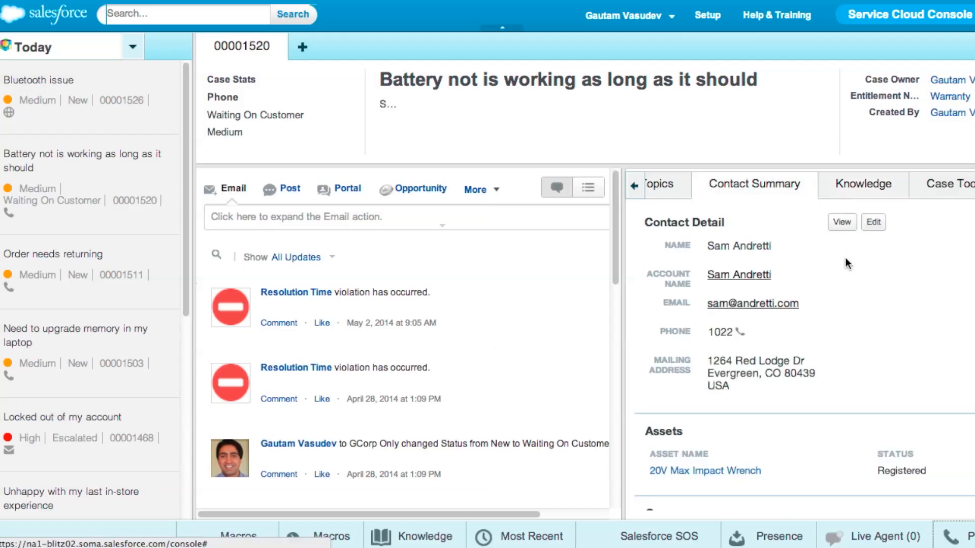
pyautogui.scroll(-3)
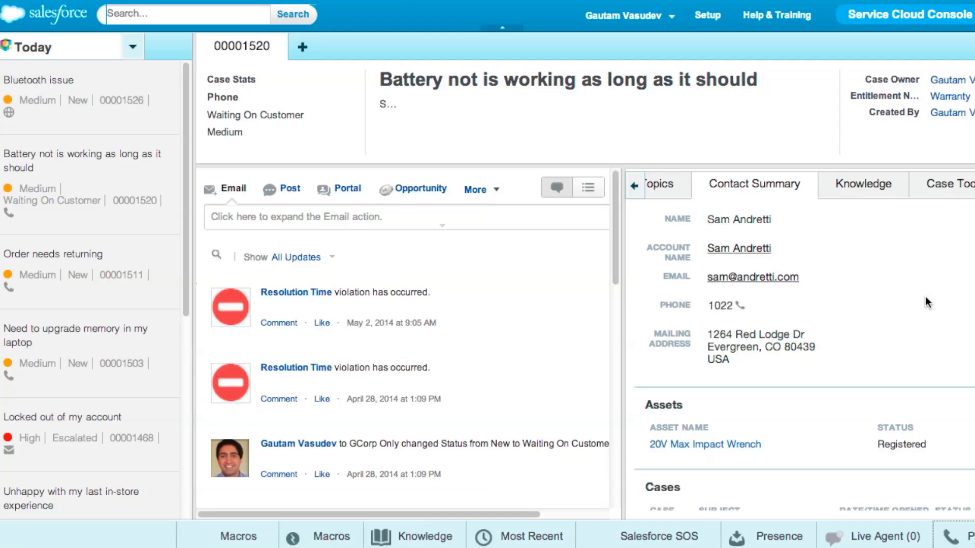
pyautogui.scroll(-3)
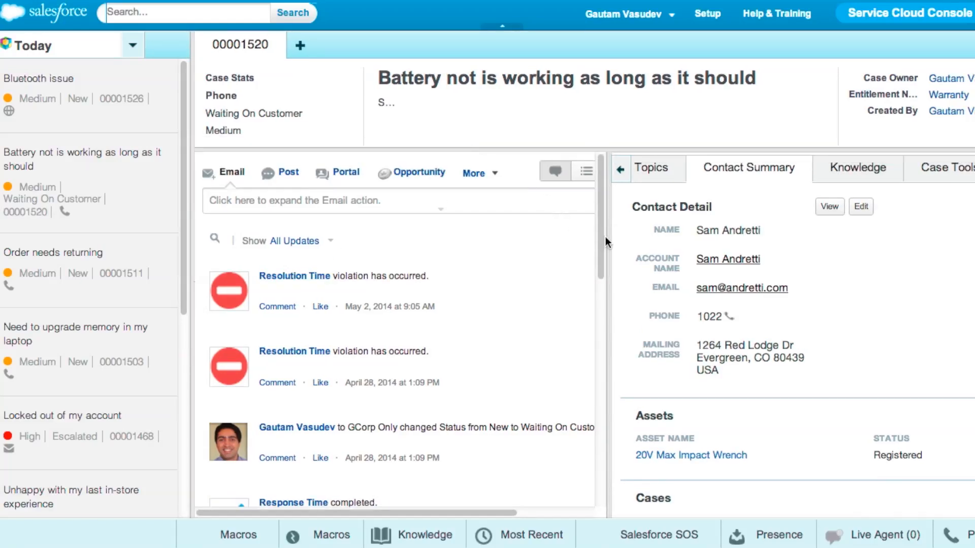
pyautogui.moveTo(752, 253)
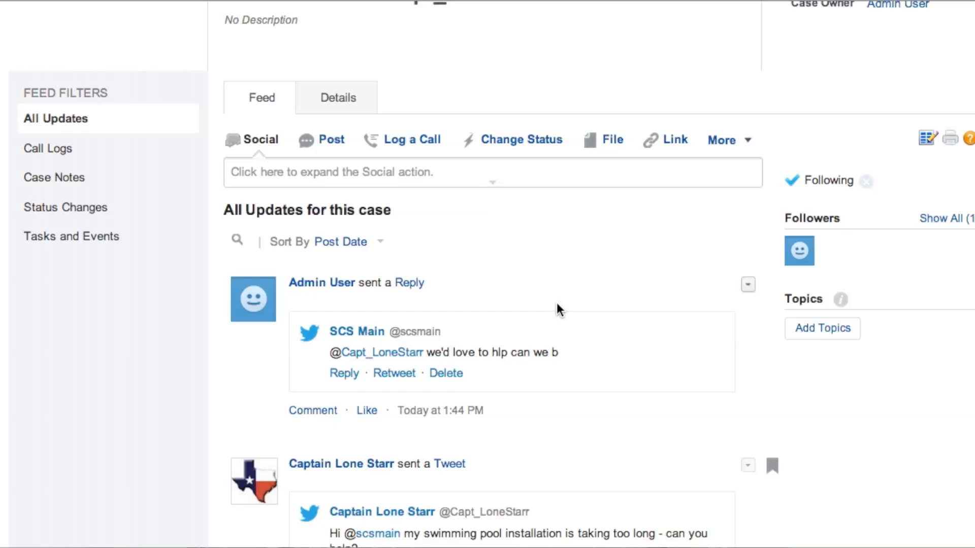
# Delete the SCS Main reply from the case feed and confirm the deletion.
pyautogui.click(445, 373)
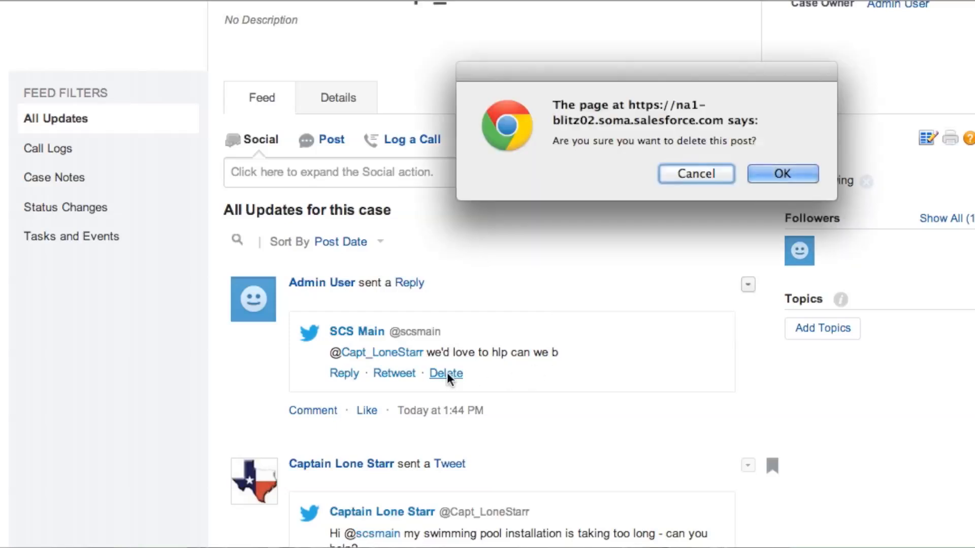
pyautogui.click(781, 174)
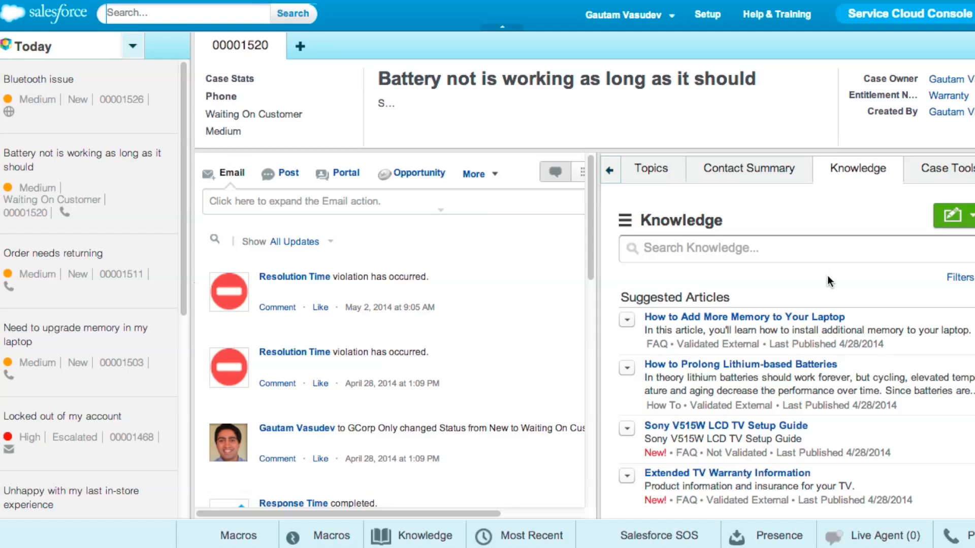
pyautogui.moveTo(785, 240)
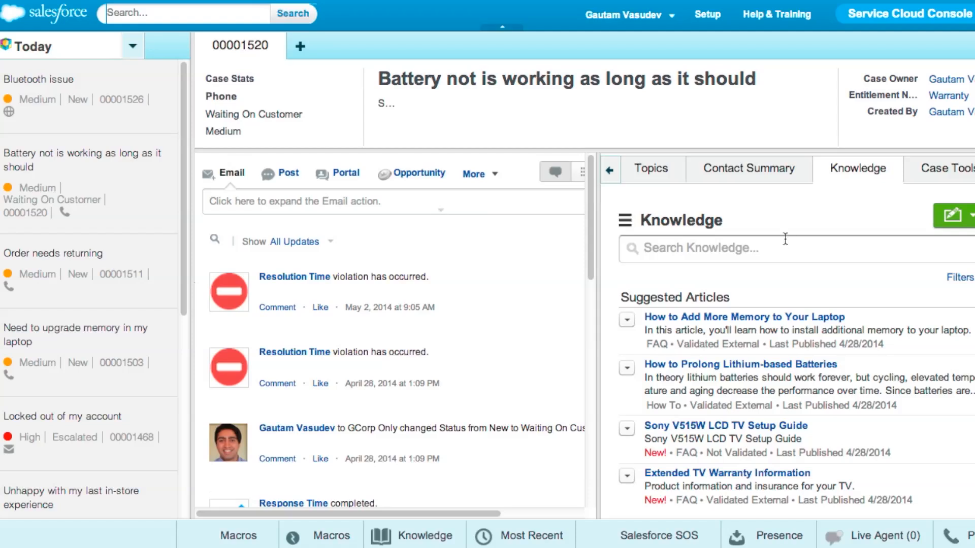
# Search Knowledge for 'Batt' and open How to Prolong Lithium-based Batteries in a case subtab.
pyautogui.write('Batt')
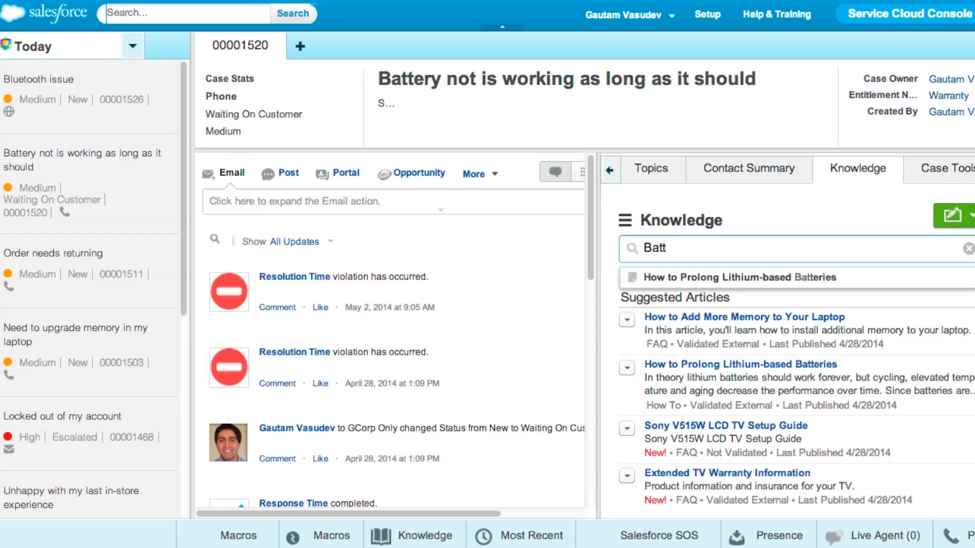
pyautogui.click(740, 277)
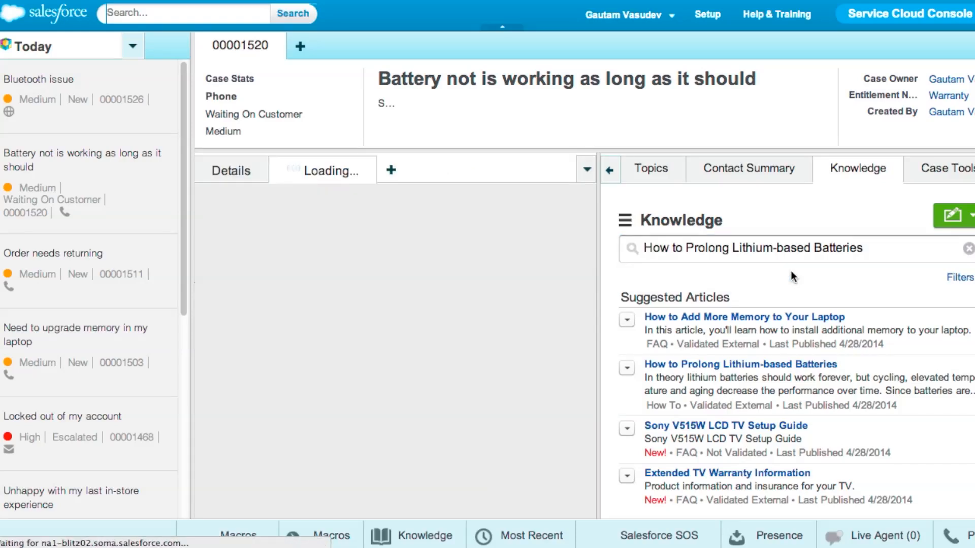
pyautogui.click(739, 363)
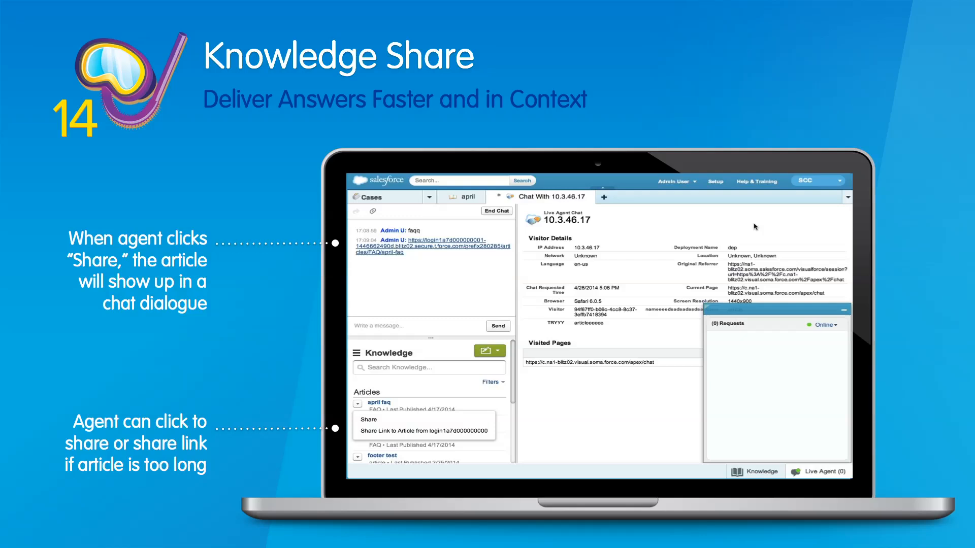
pyautogui.press('Right')
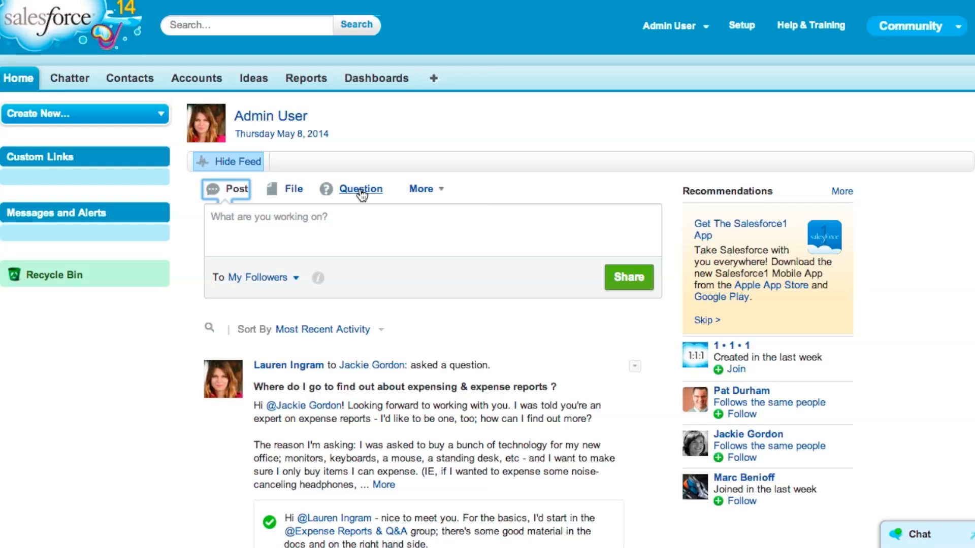
# Ask the question 'expense reports?' on Home and review the suggested answers and articles.
pyautogui.click(361, 189)
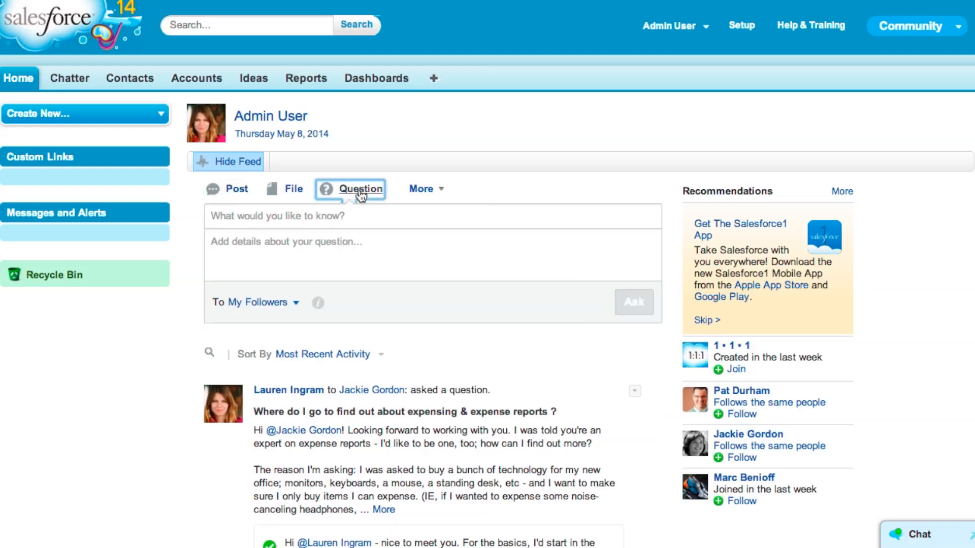
pyautogui.write('expense reports?')
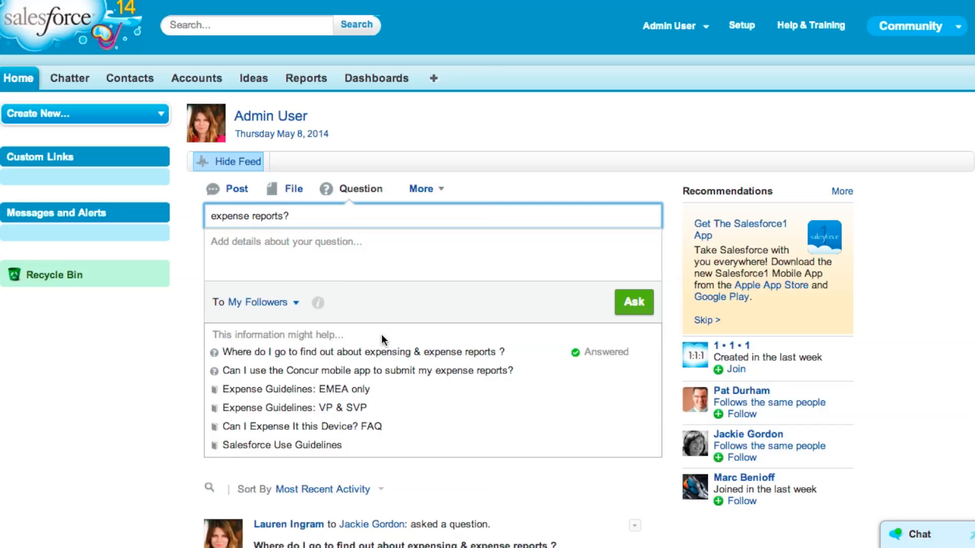
pyautogui.moveTo(392, 441)
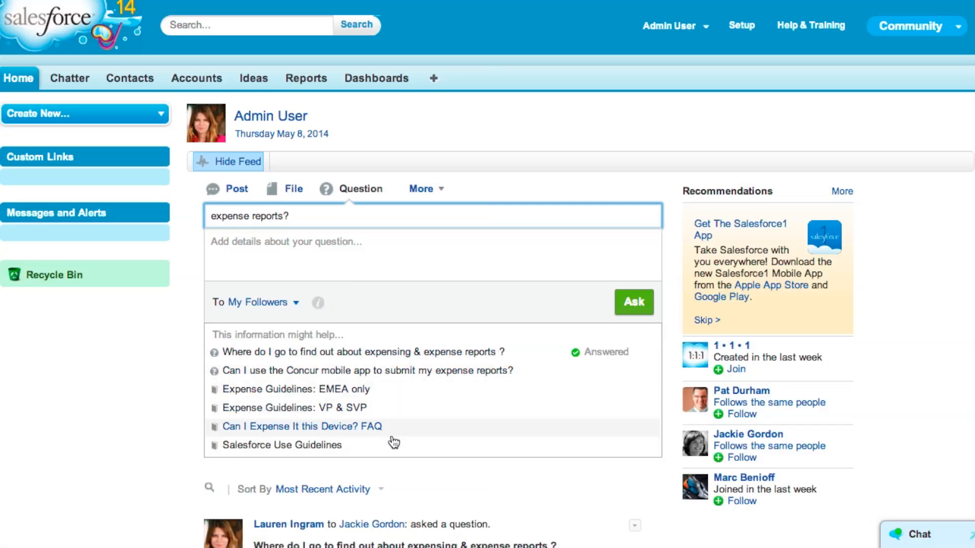
pyautogui.moveTo(392, 445)
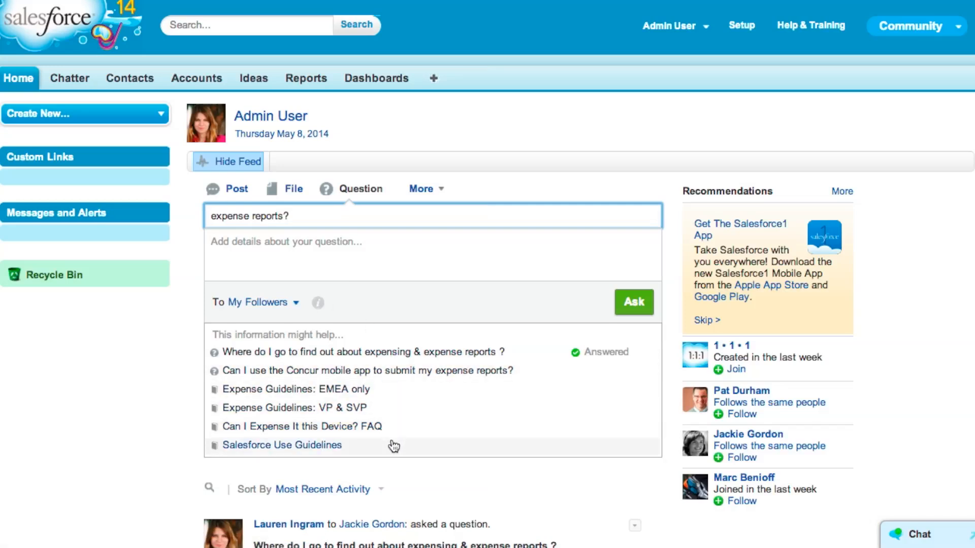
pyautogui.click(910, 26)
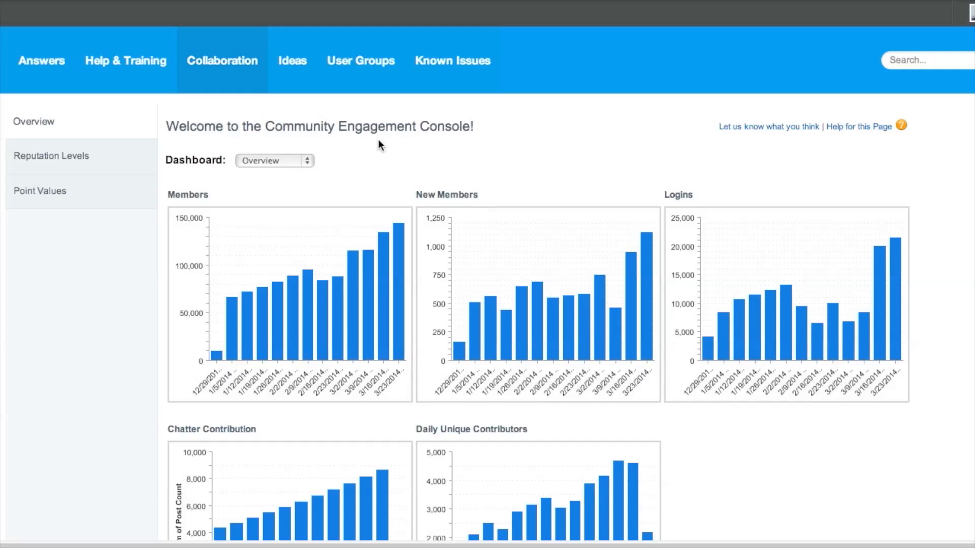
pyautogui.moveTo(300, 169)
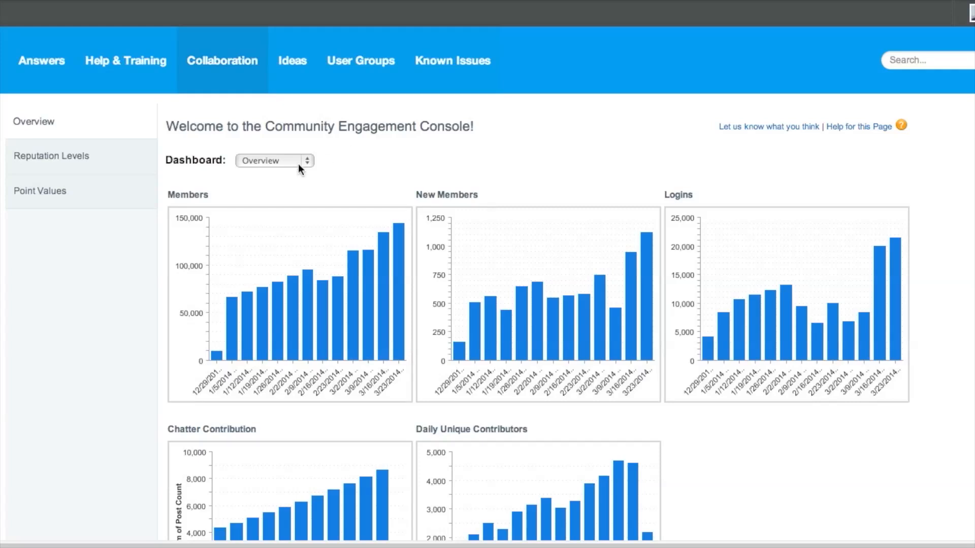
# Switch the Community Engagement Console from its current dashboard to the Groups dashboard.
pyautogui.click(274, 161)
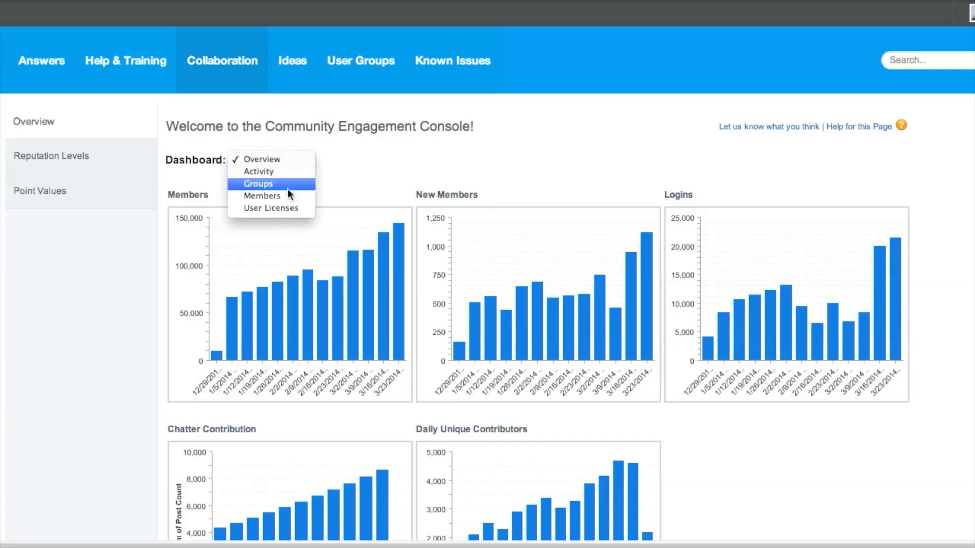
pyautogui.click(257, 183)
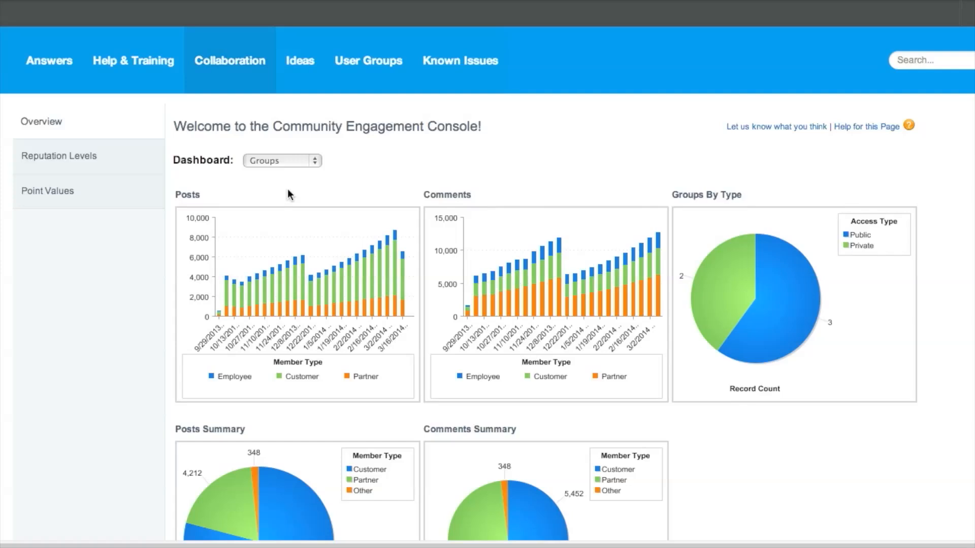
pyautogui.moveTo(59, 156)
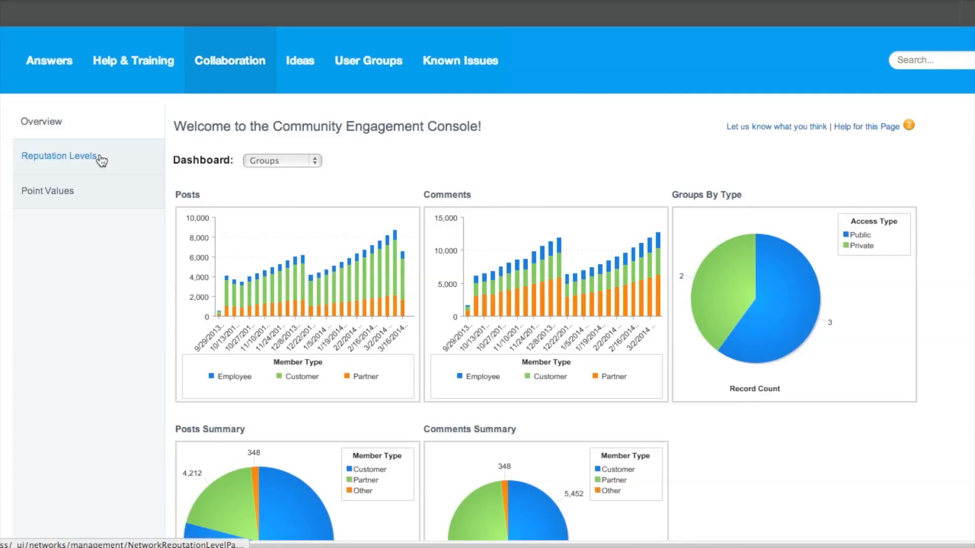
# Open Reputation Levels in the Engagement Console sidebar to view level names and point ranges.
pyautogui.click(59, 155)
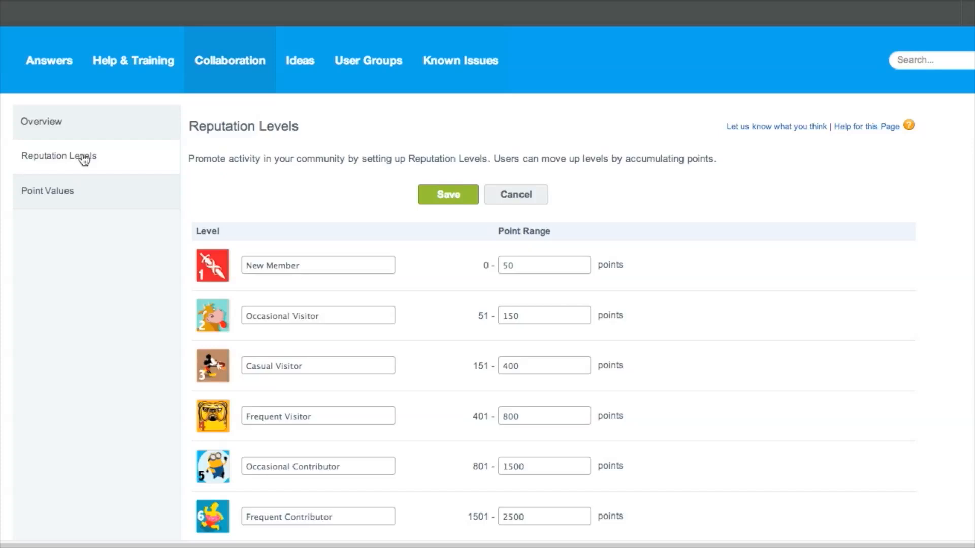
pyautogui.click(48, 191)
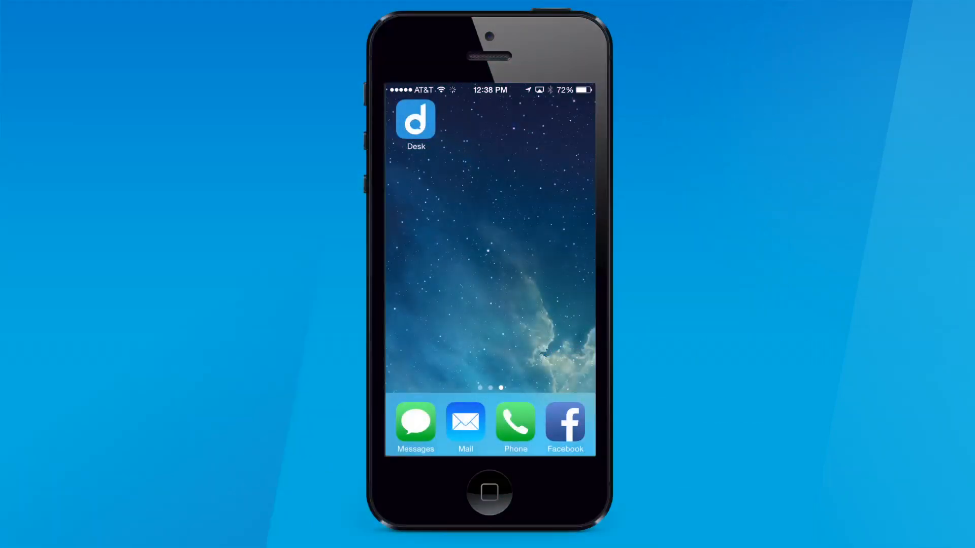
# Launch the Desk app and open the newest missing-confirmation case #7136 from the Inbox.
pyautogui.click(415, 124)
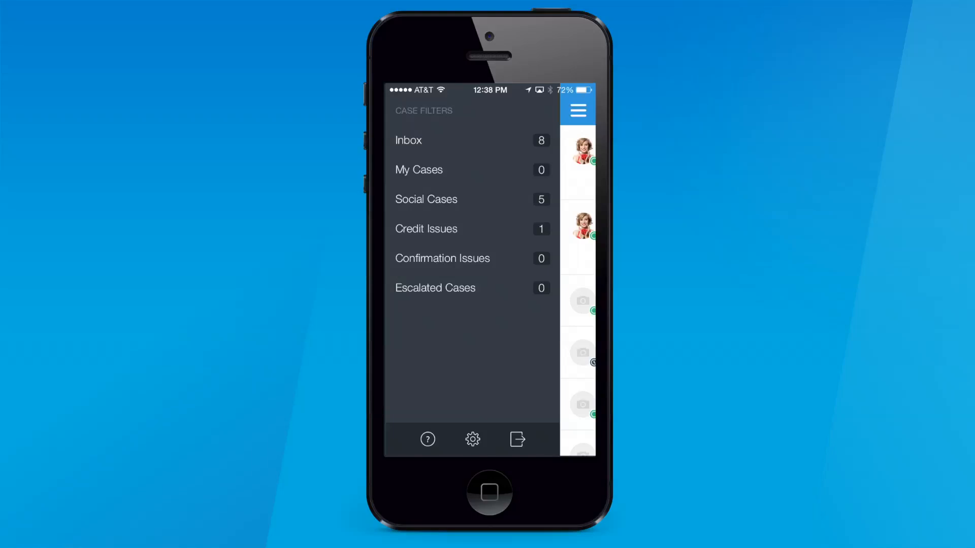
pyautogui.click(408, 140)
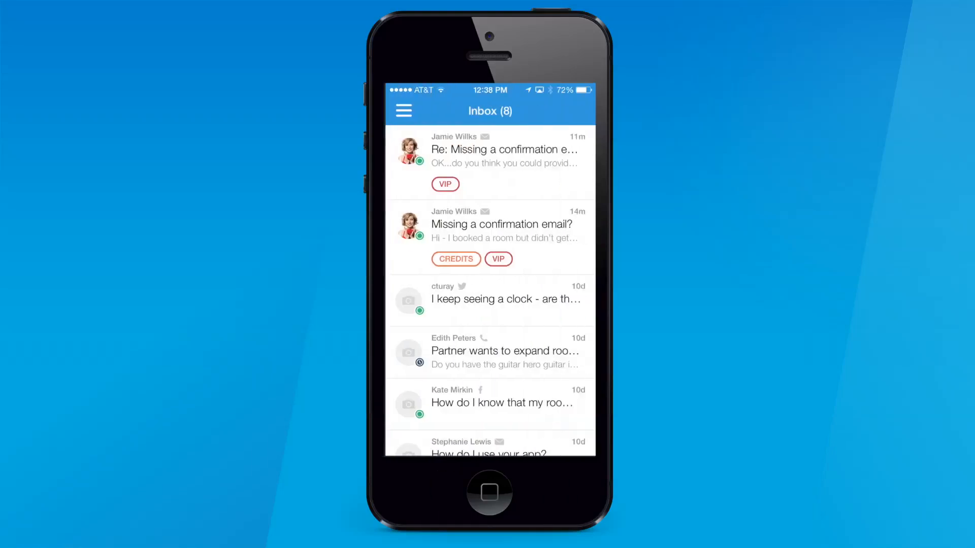
pyautogui.click(503, 150)
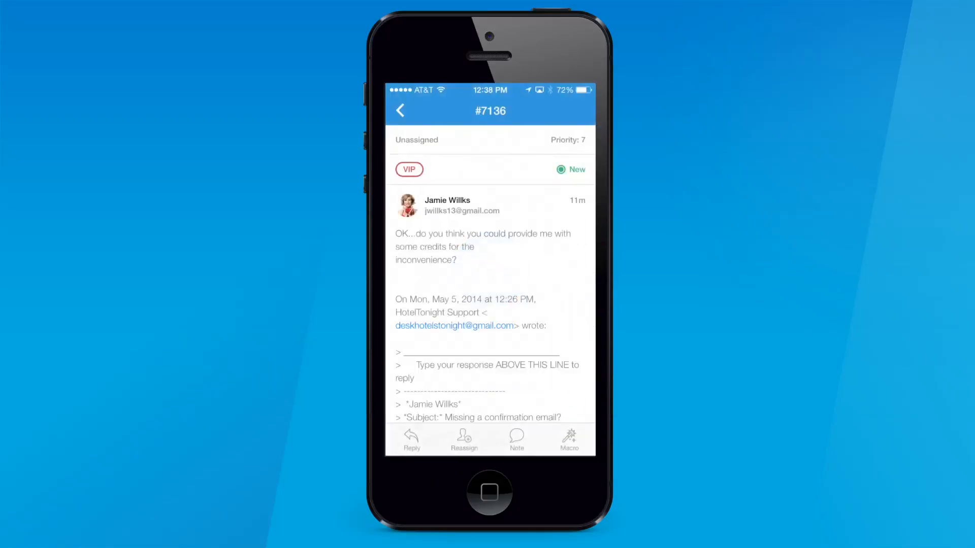
# Apply the Confirmation Issue macro to the case and continue to its drafted reply.
pyautogui.click(566, 440)
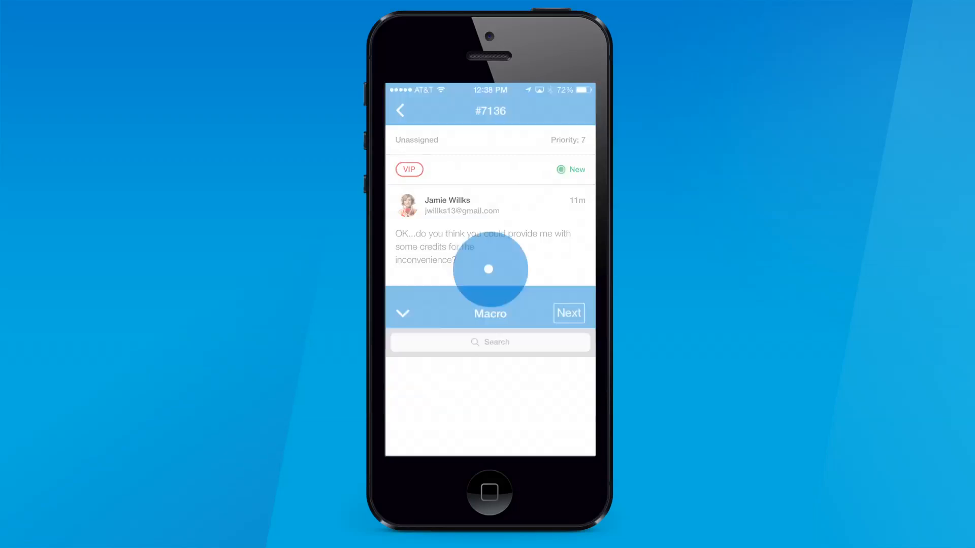
pyautogui.click(489, 313)
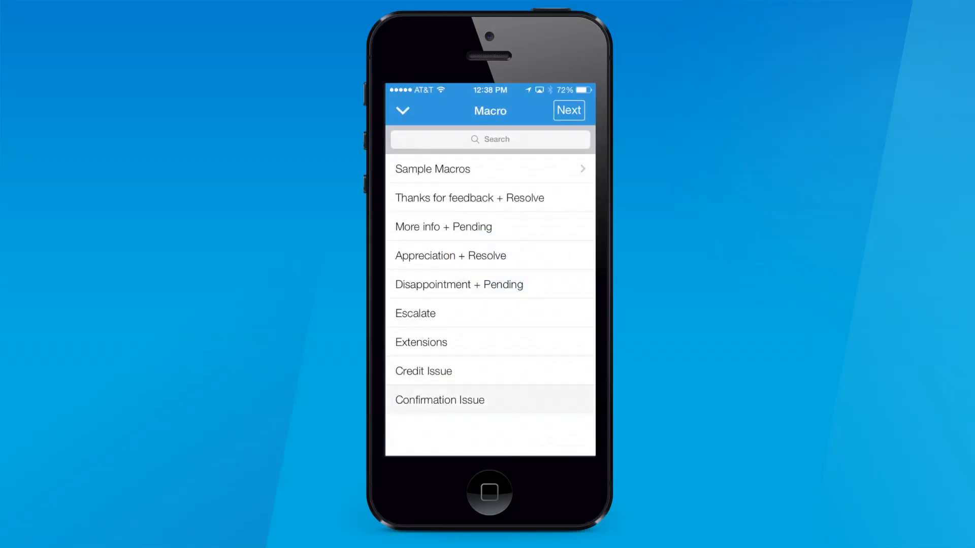
pyautogui.click(438, 400)
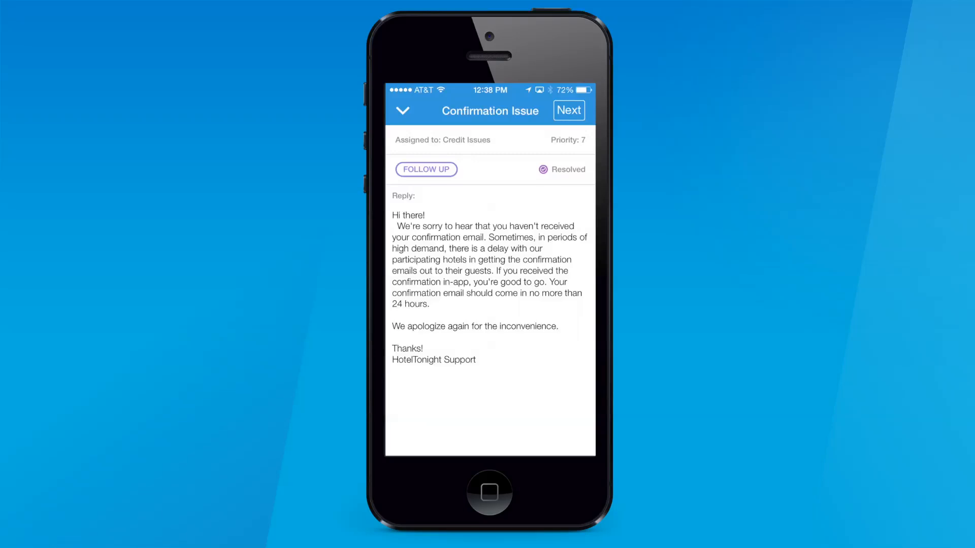
pyautogui.click(568, 110)
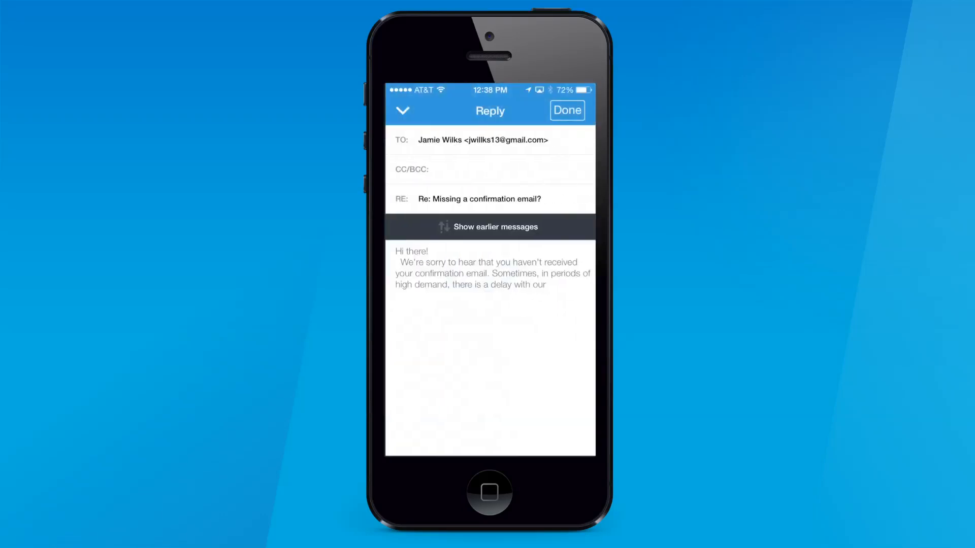
pyautogui.click(567, 109)
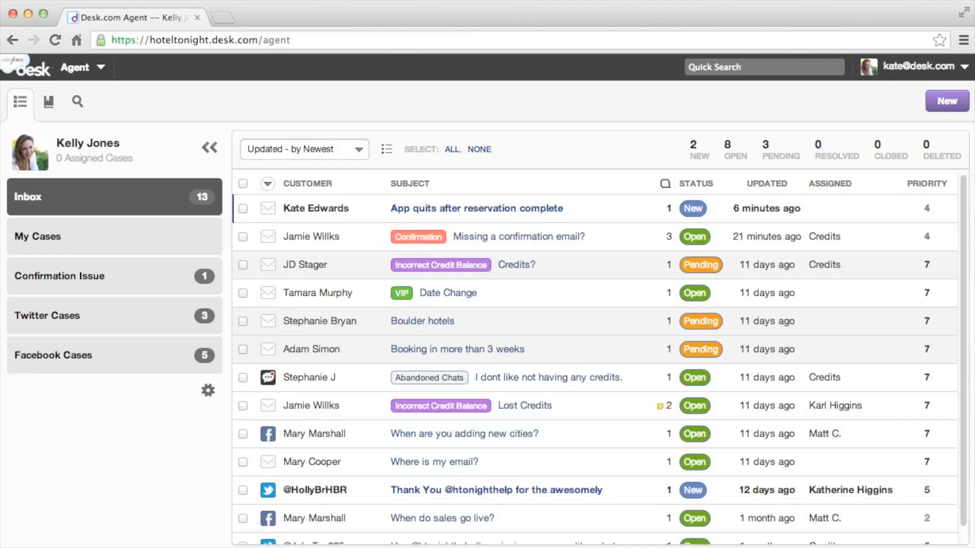
pyautogui.moveTo(553, 248)
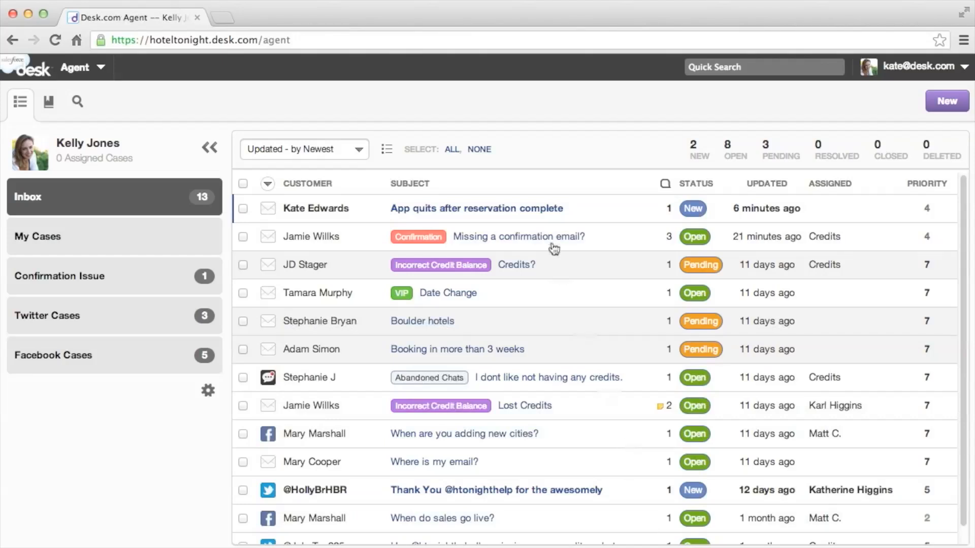
# From the Missing a confirmation email? case, create a new case 'Wants to add credits' from the credits message.
pyautogui.click(518, 237)
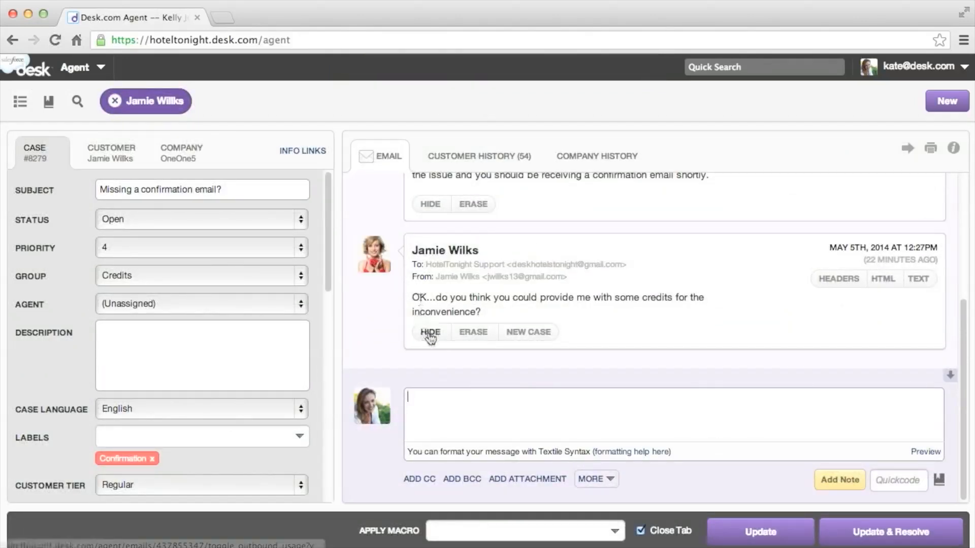
pyautogui.click(527, 331)
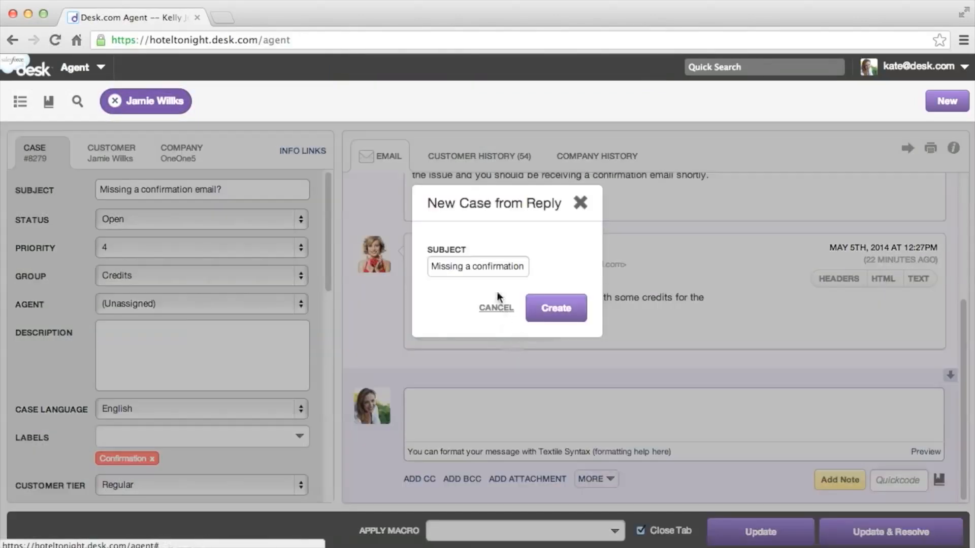
pyautogui.write('Wants')
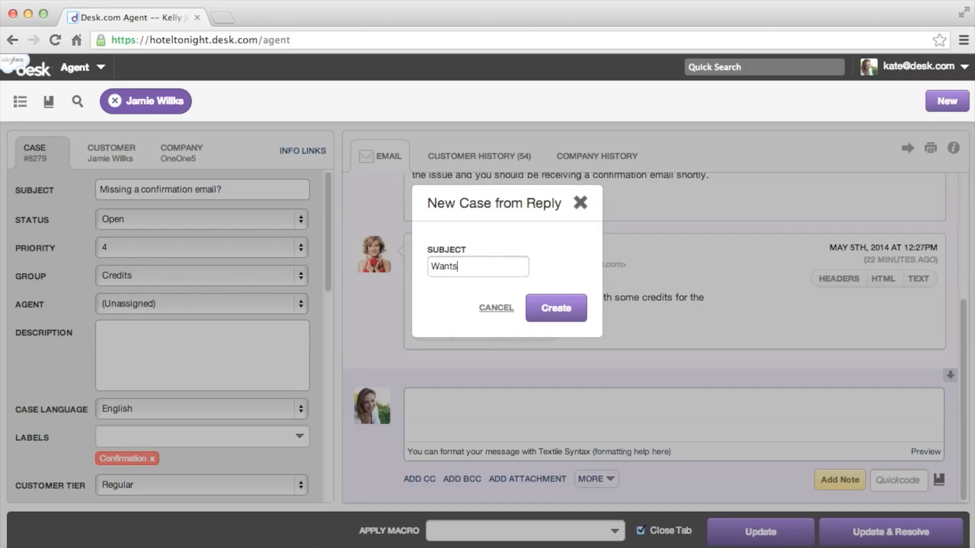
pyautogui.write('to add credits')
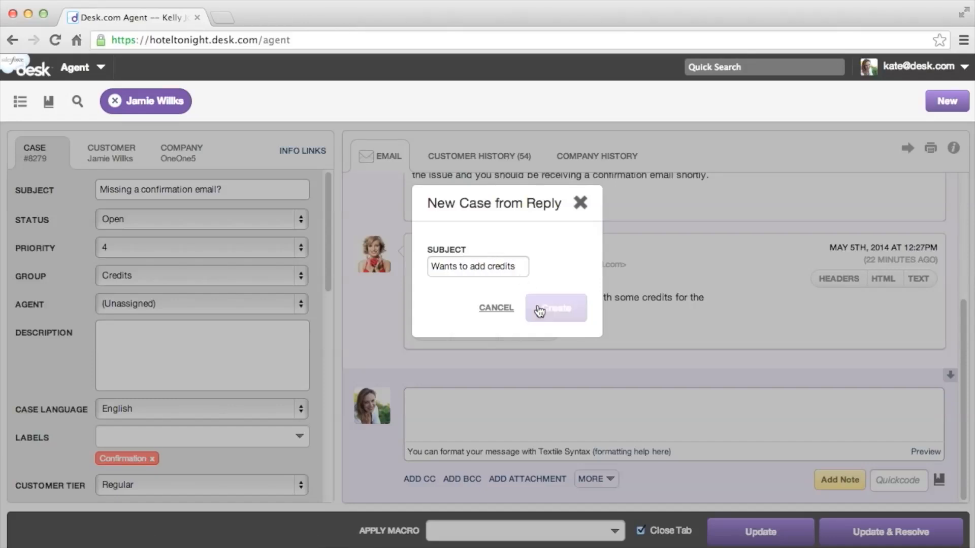
pyautogui.click(556, 308)
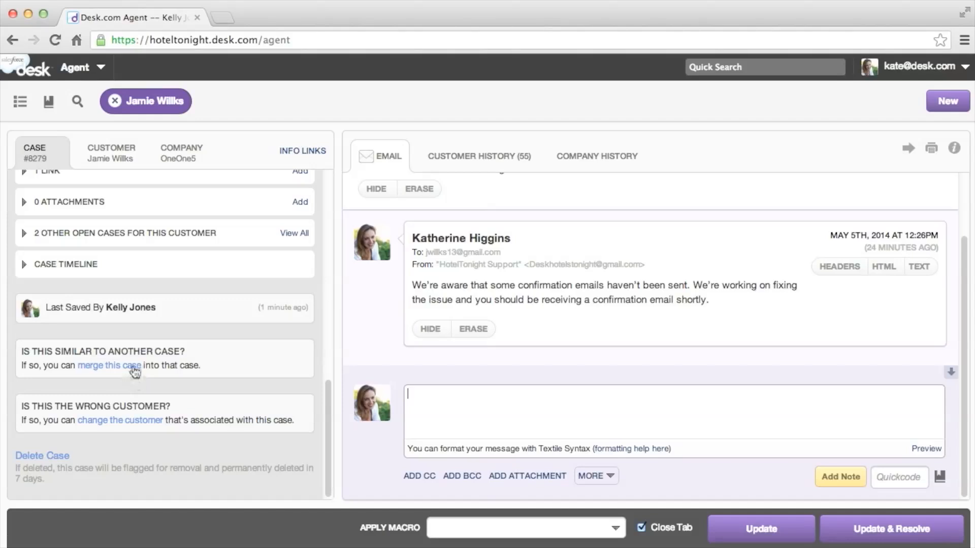
pyautogui.click(109, 365)
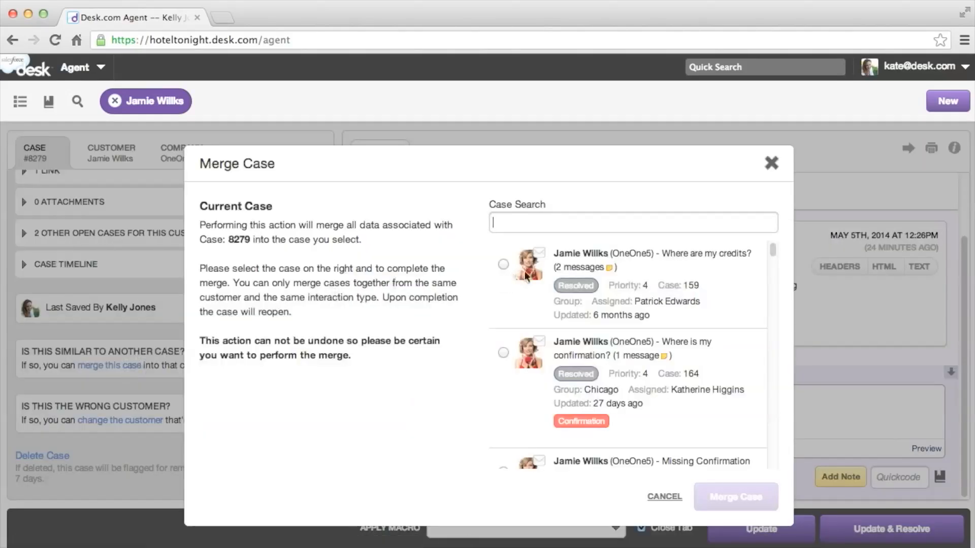
pyautogui.scroll(-3)
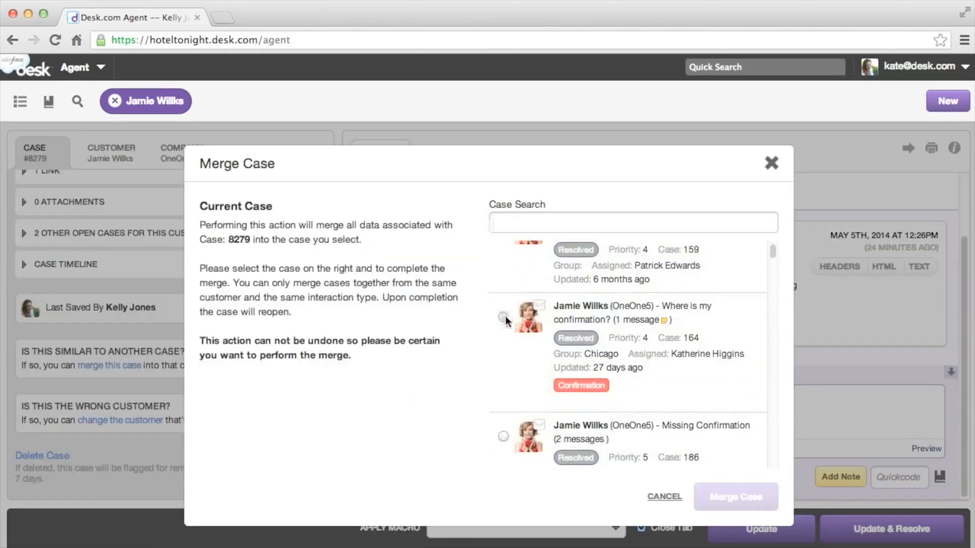
pyautogui.click(503, 317)
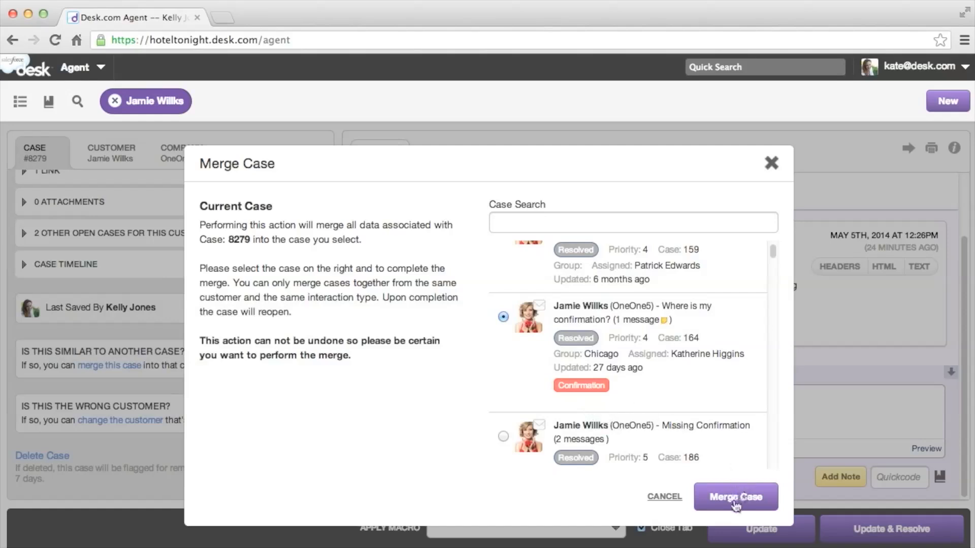
pyautogui.click(735, 496)
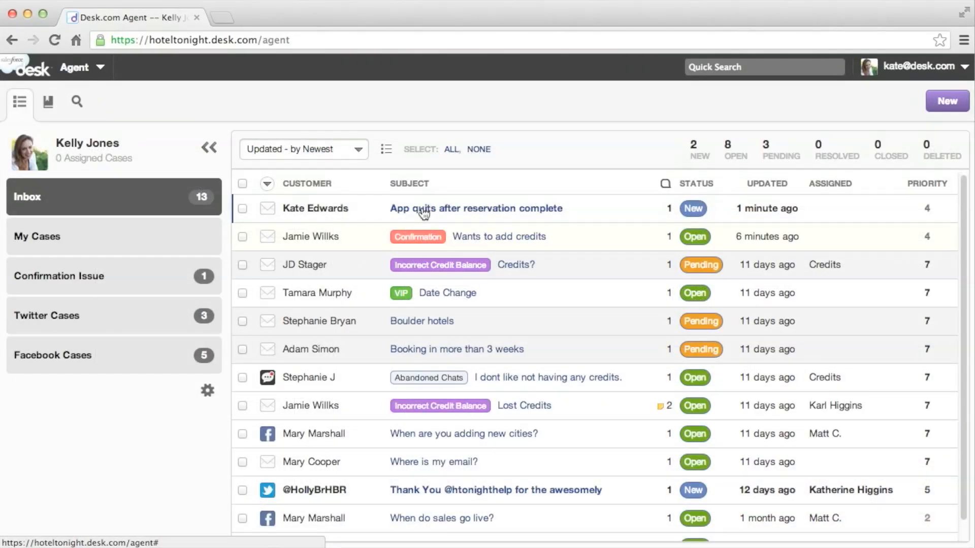
pyautogui.click(475, 209)
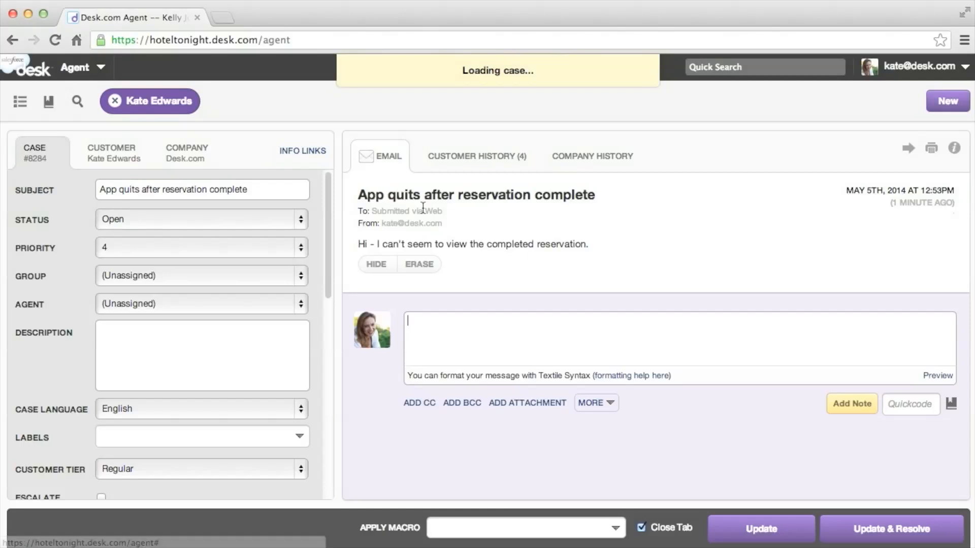
pyautogui.click(300, 409)
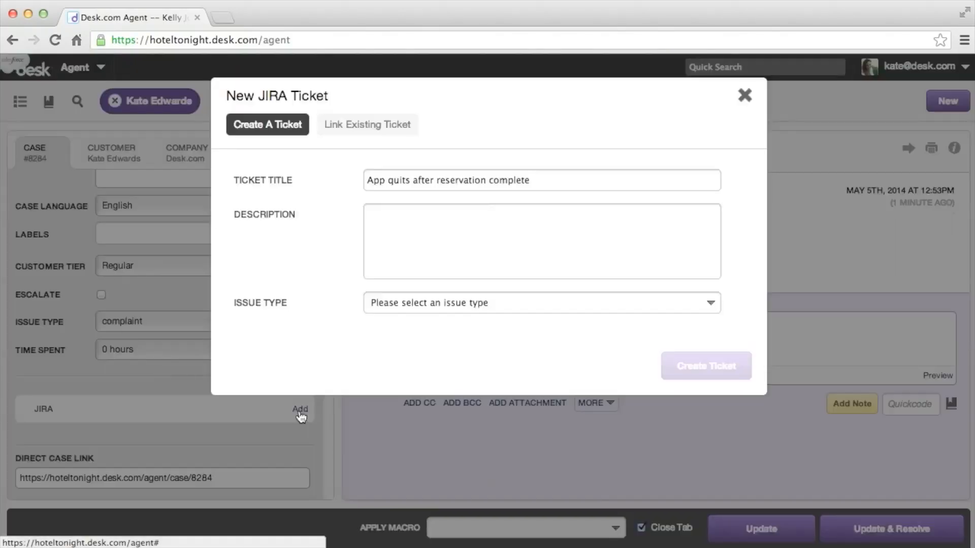
pyautogui.write('Application prevents user from seeing actual reservation complete')
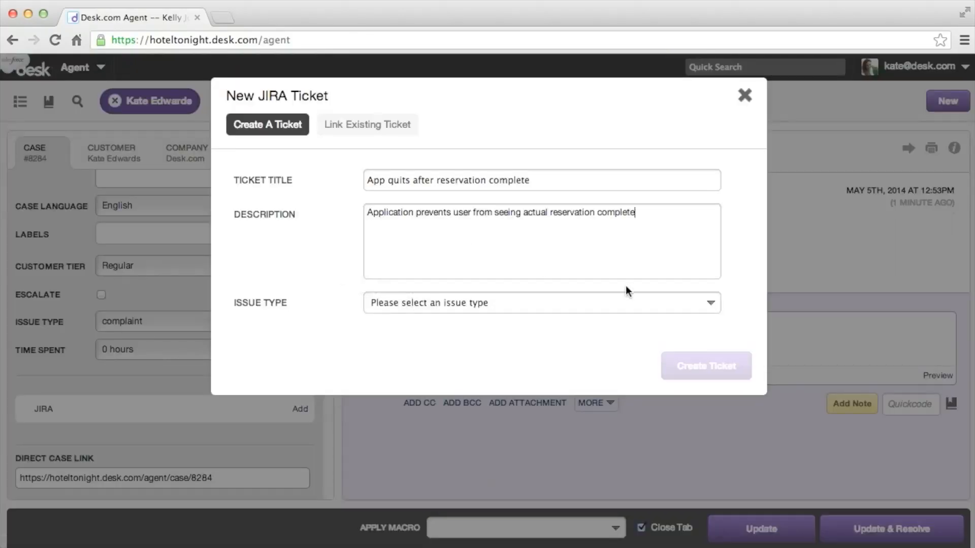
pyautogui.click(541, 303)
pyautogui.write('Produc')
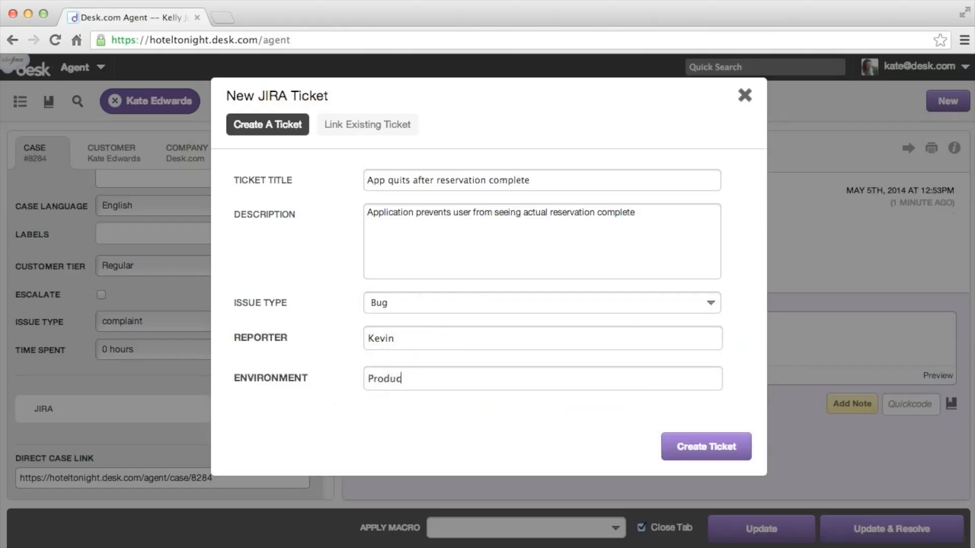
pyautogui.click(704, 447)
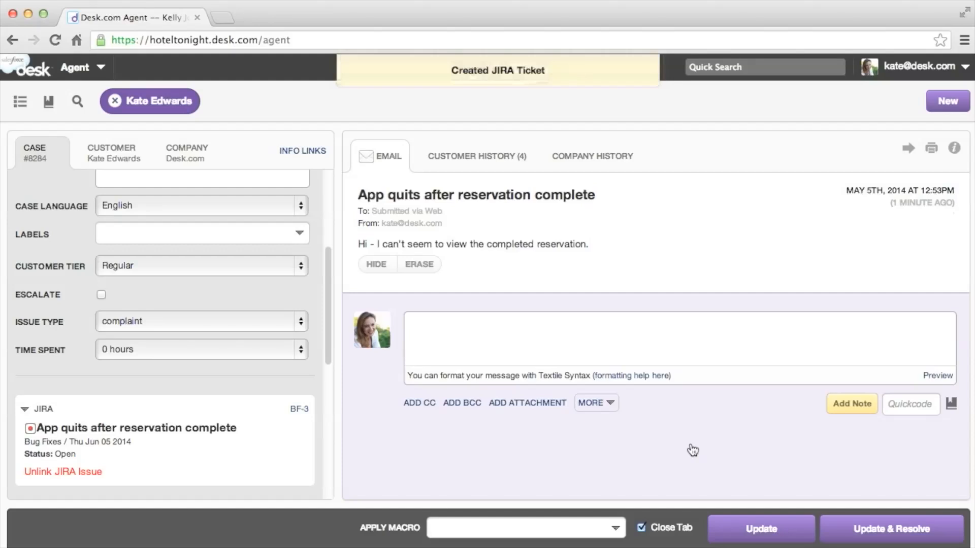
pyautogui.moveTo(299, 409)
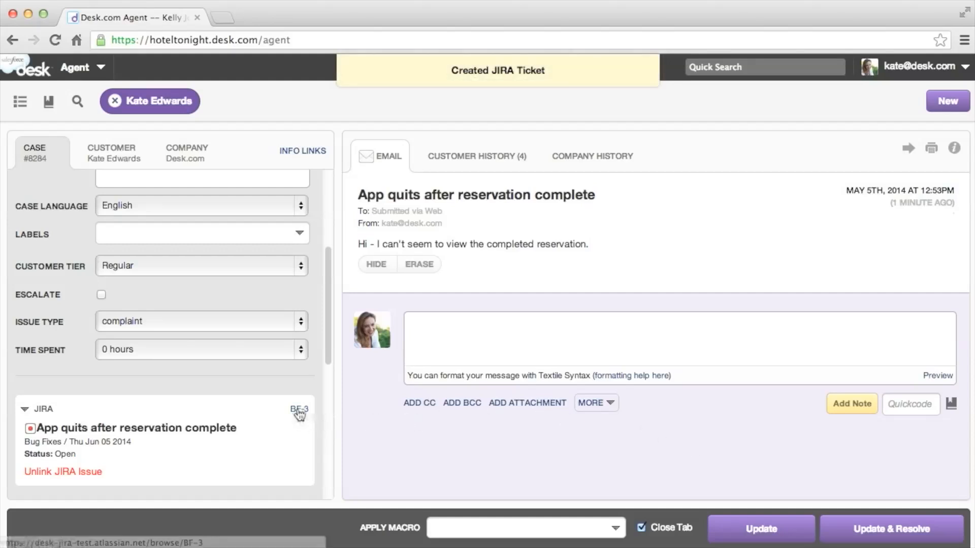
# View the newly linked issue BF-3 in JIRA from the case.
pyautogui.click(299, 409)
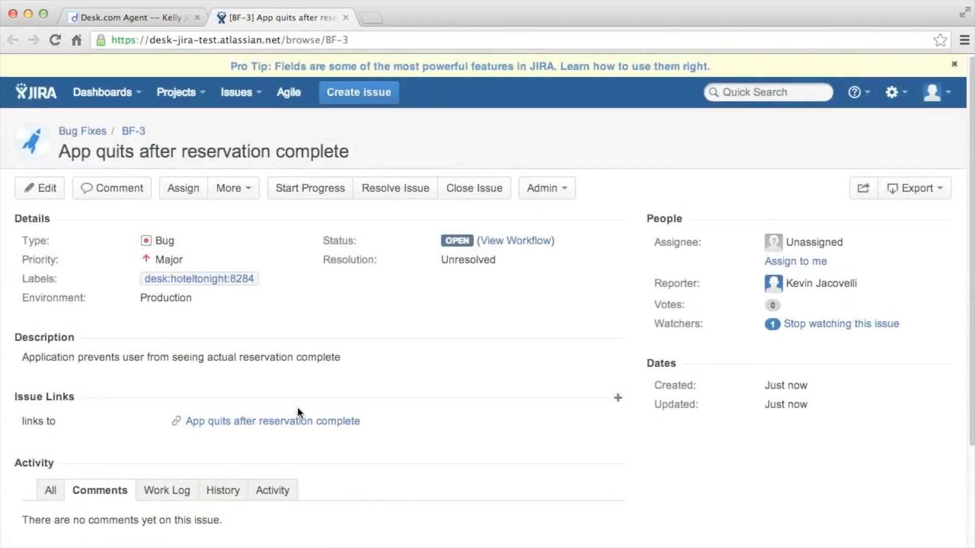